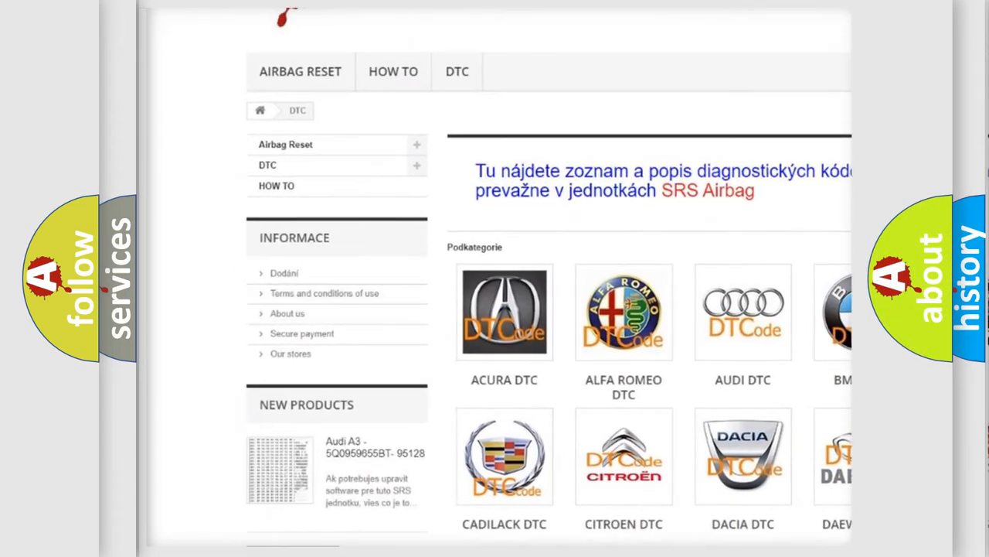
scroll(down, 3)
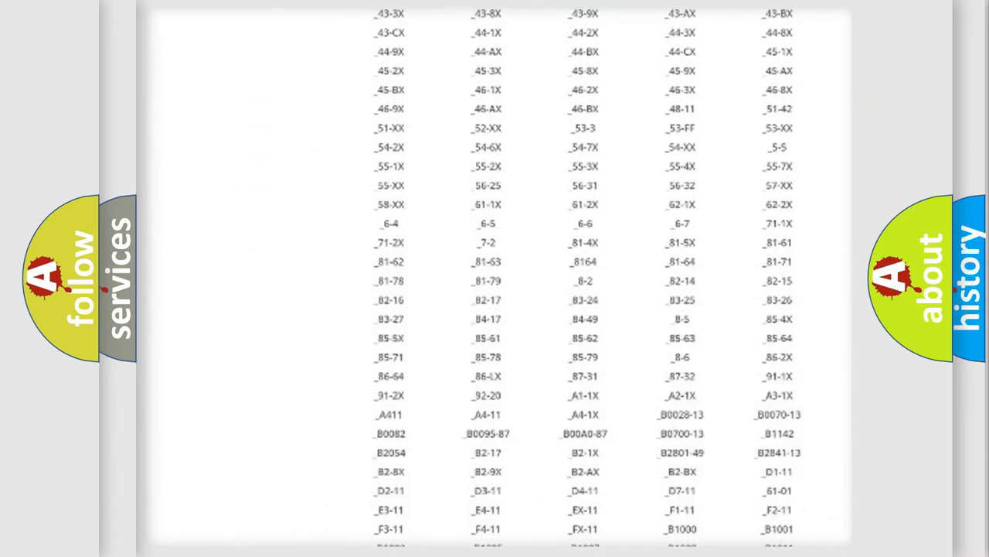
scroll(down, 3)
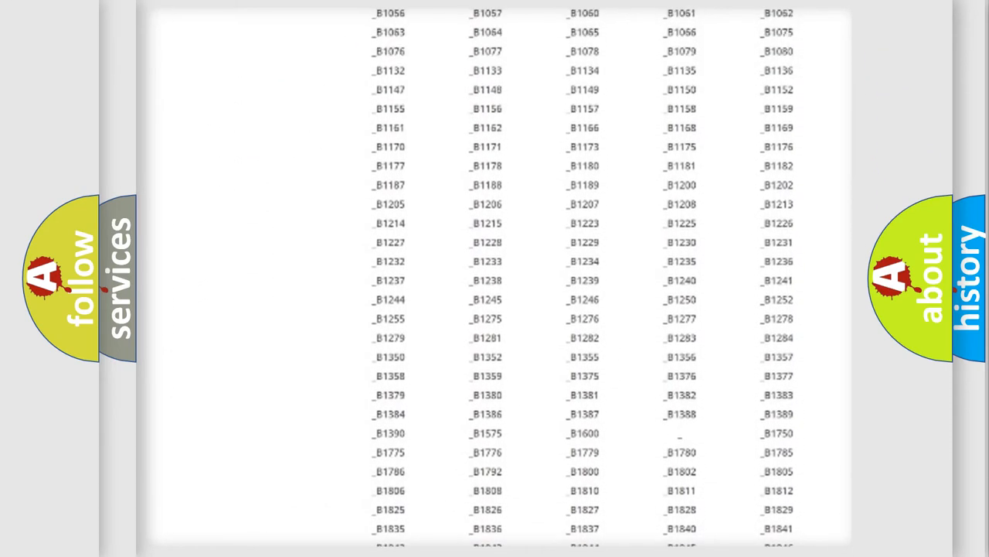